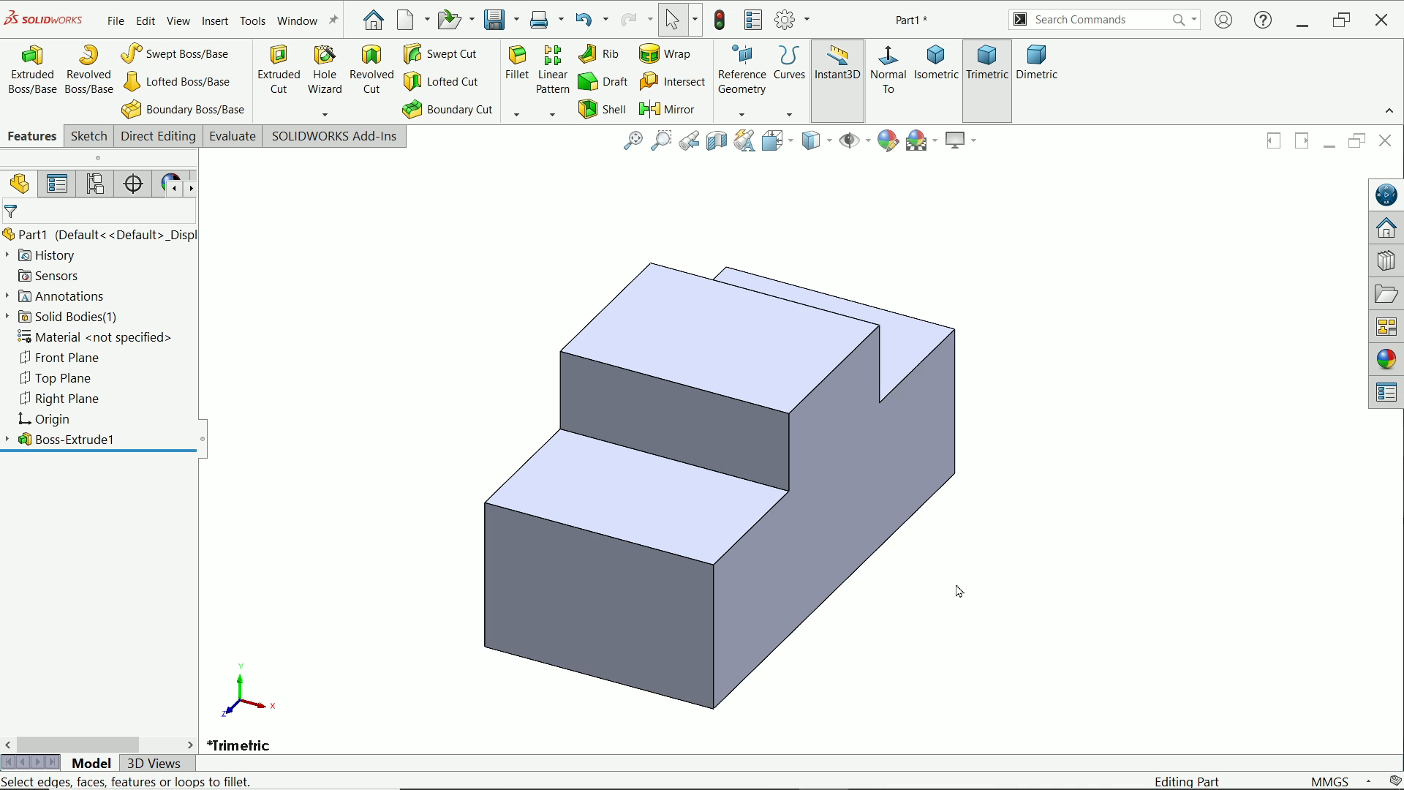
mouse_move(571, 468)
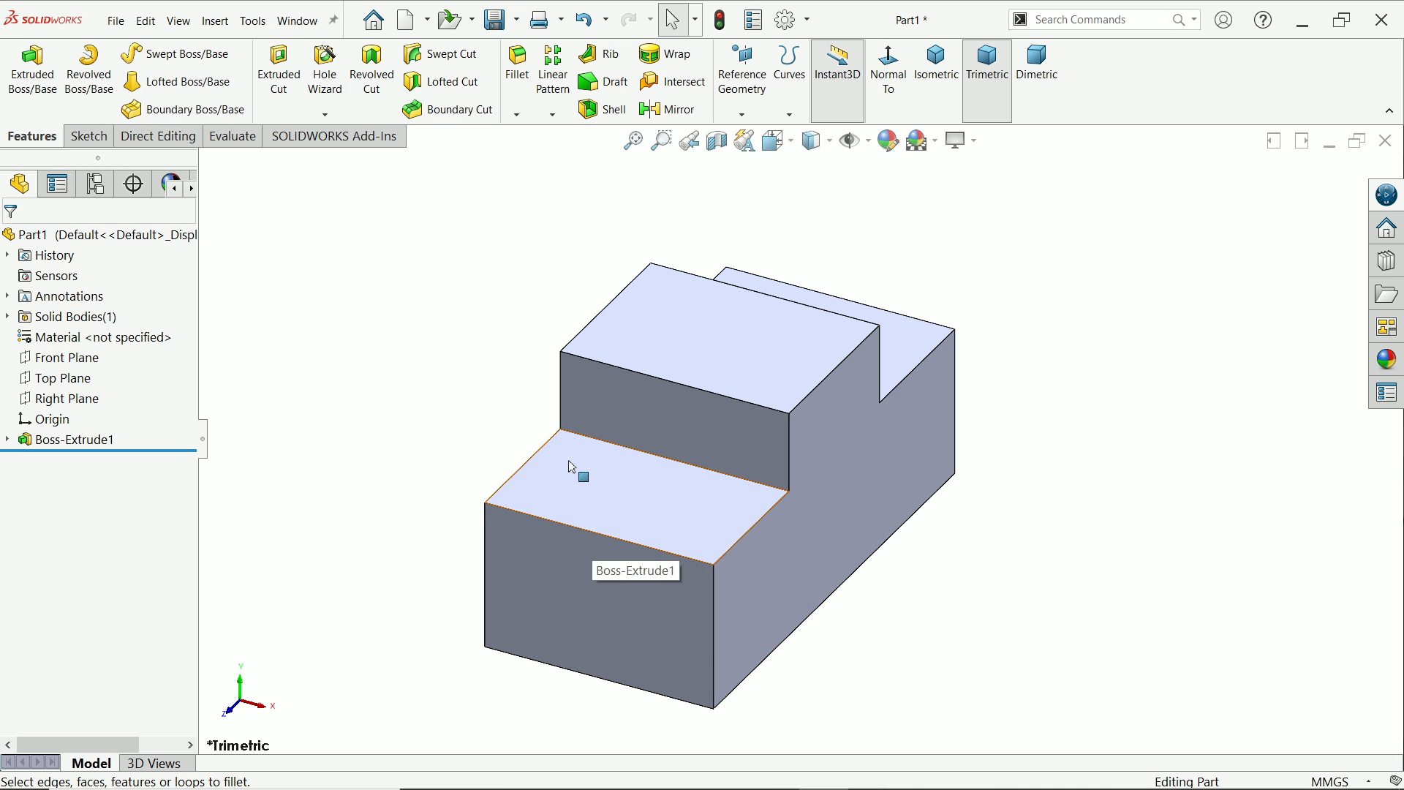
mouse_move(568, 475)
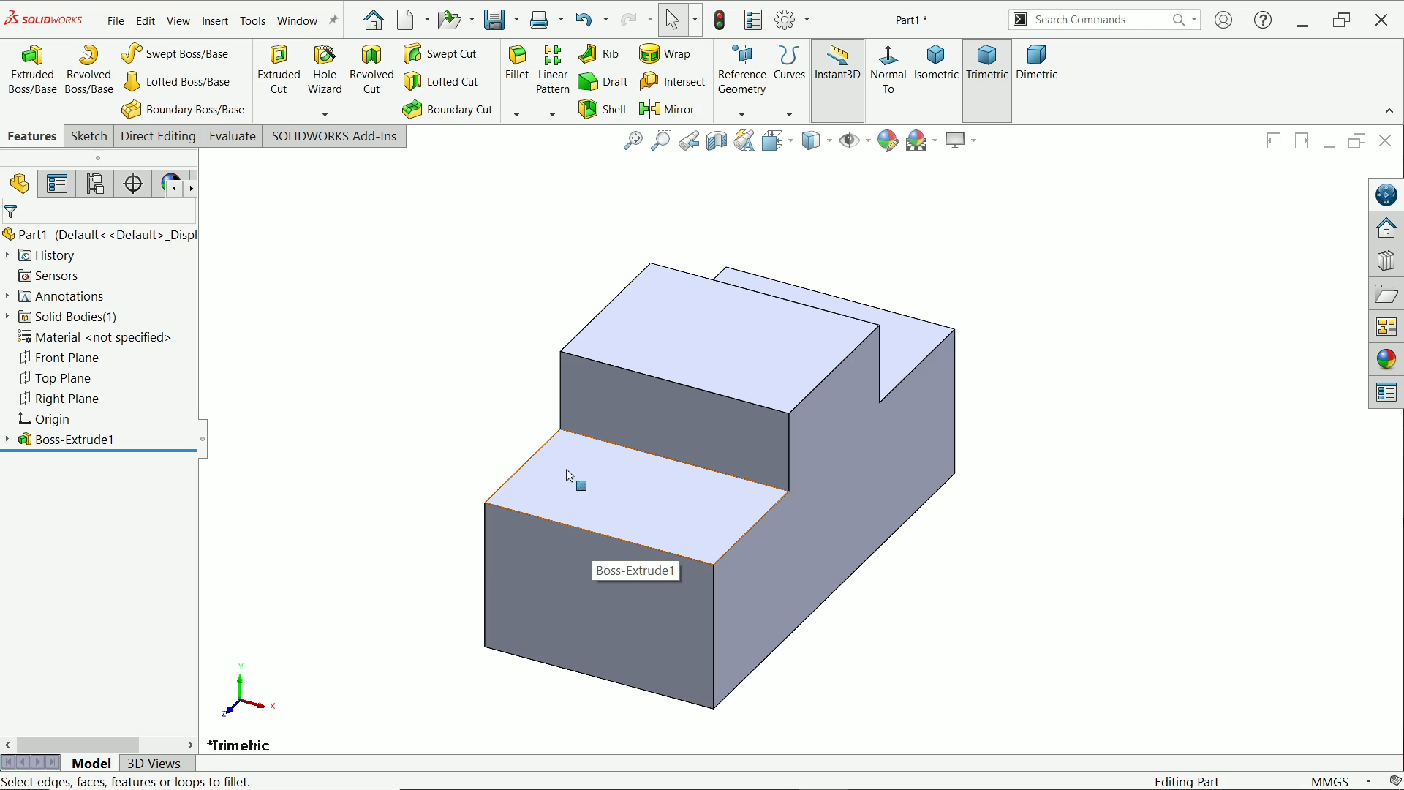
mouse_move(562, 455)
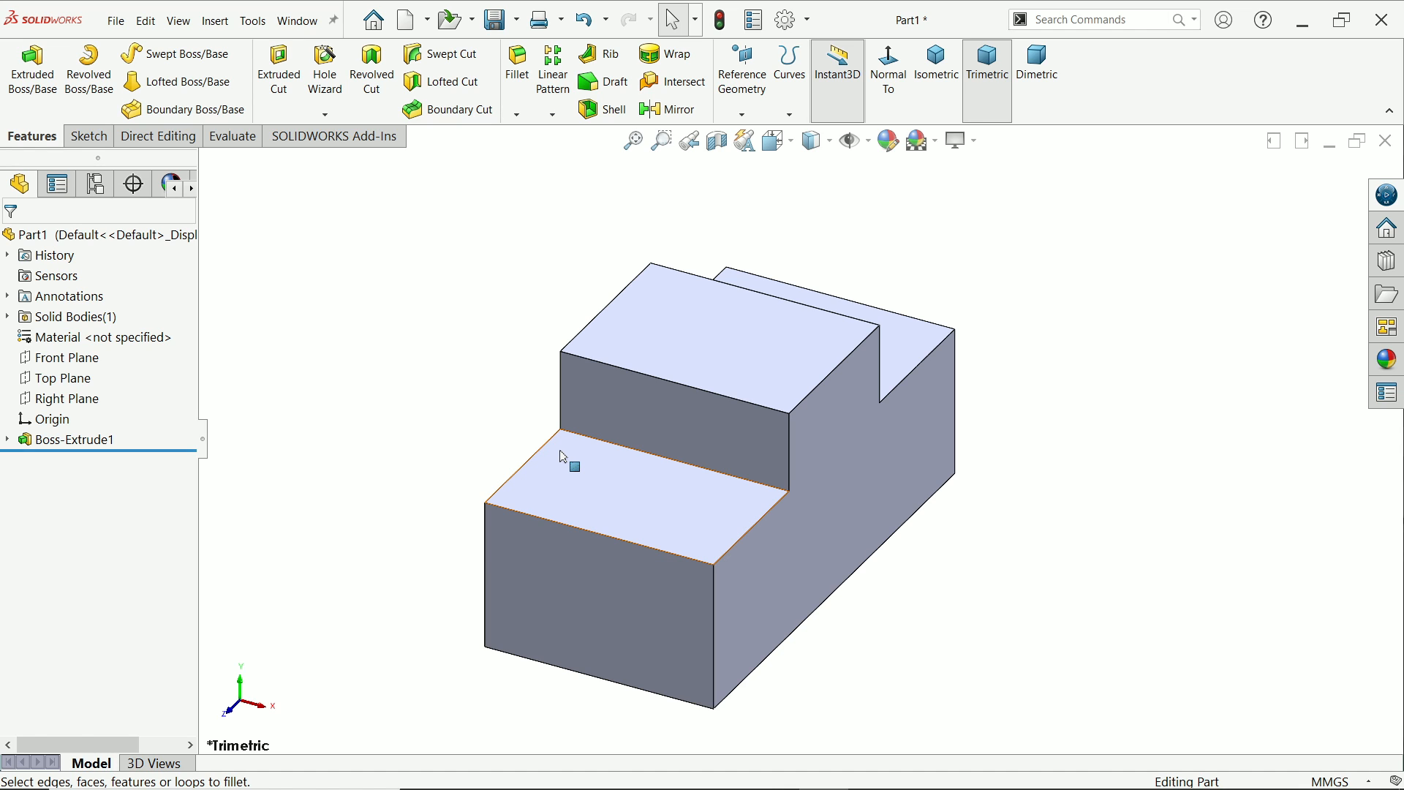
mouse_move(517, 67)
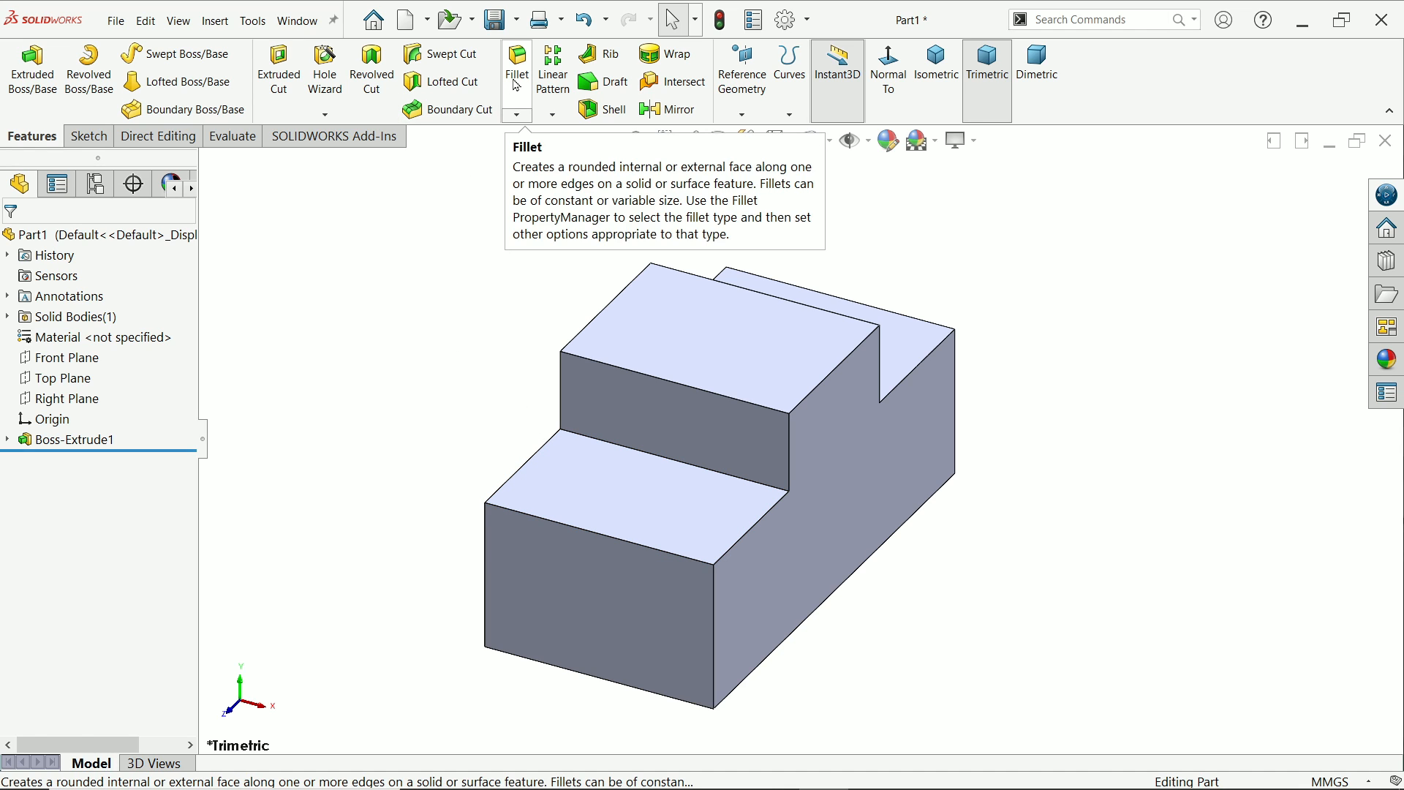
Apply 2 mm FilletXpert fillets to the edges of the block's two top faces.
left_click(515, 63)
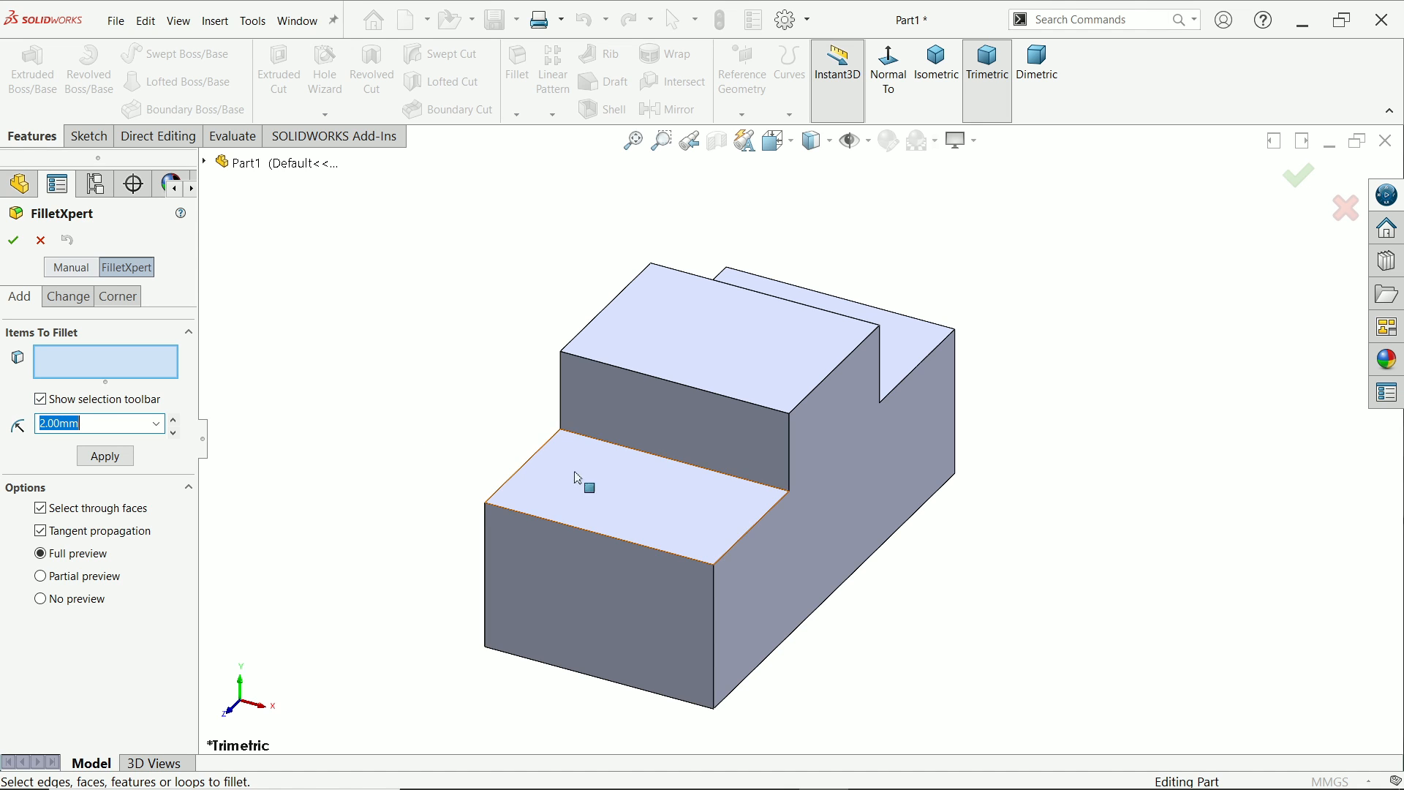
left_click(578, 479)
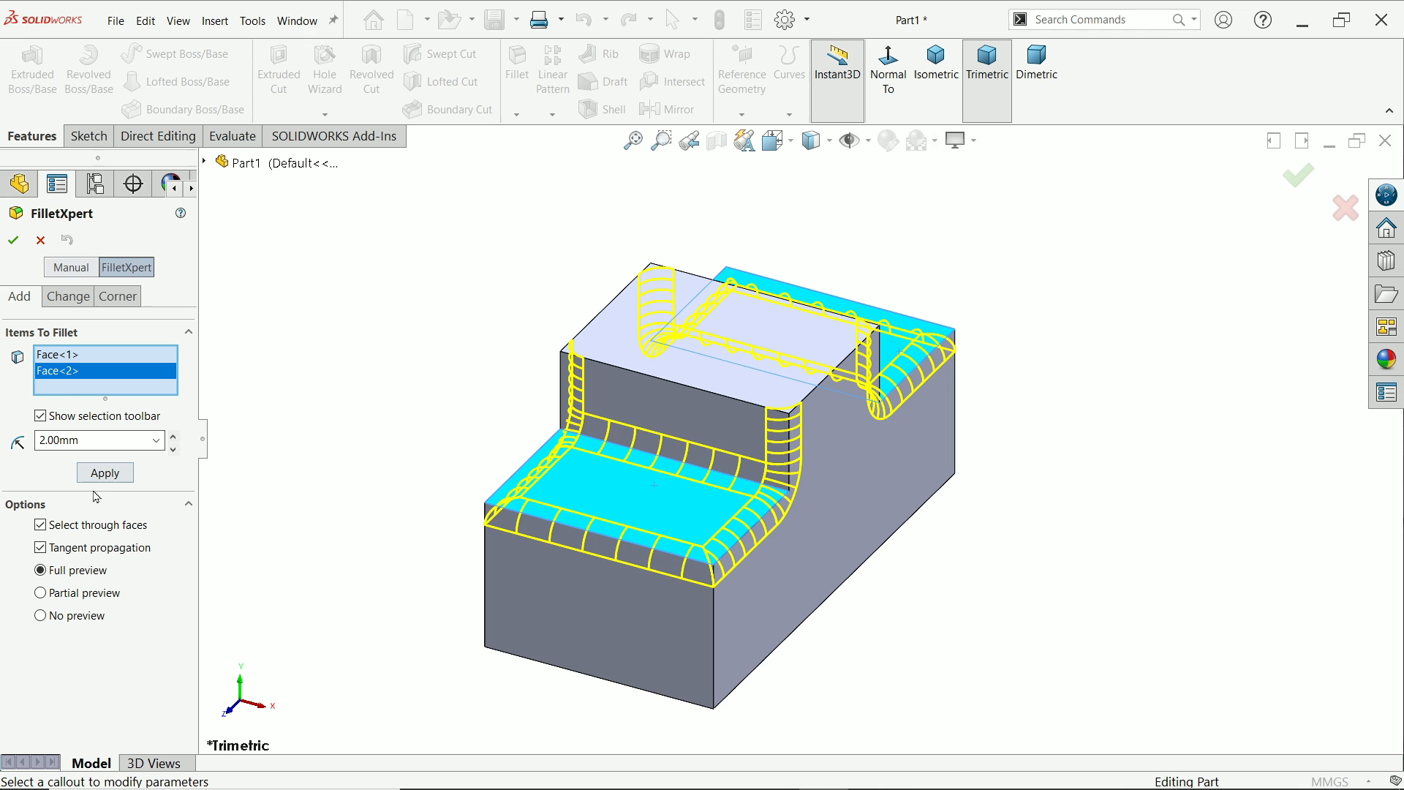
left_click(105, 471)
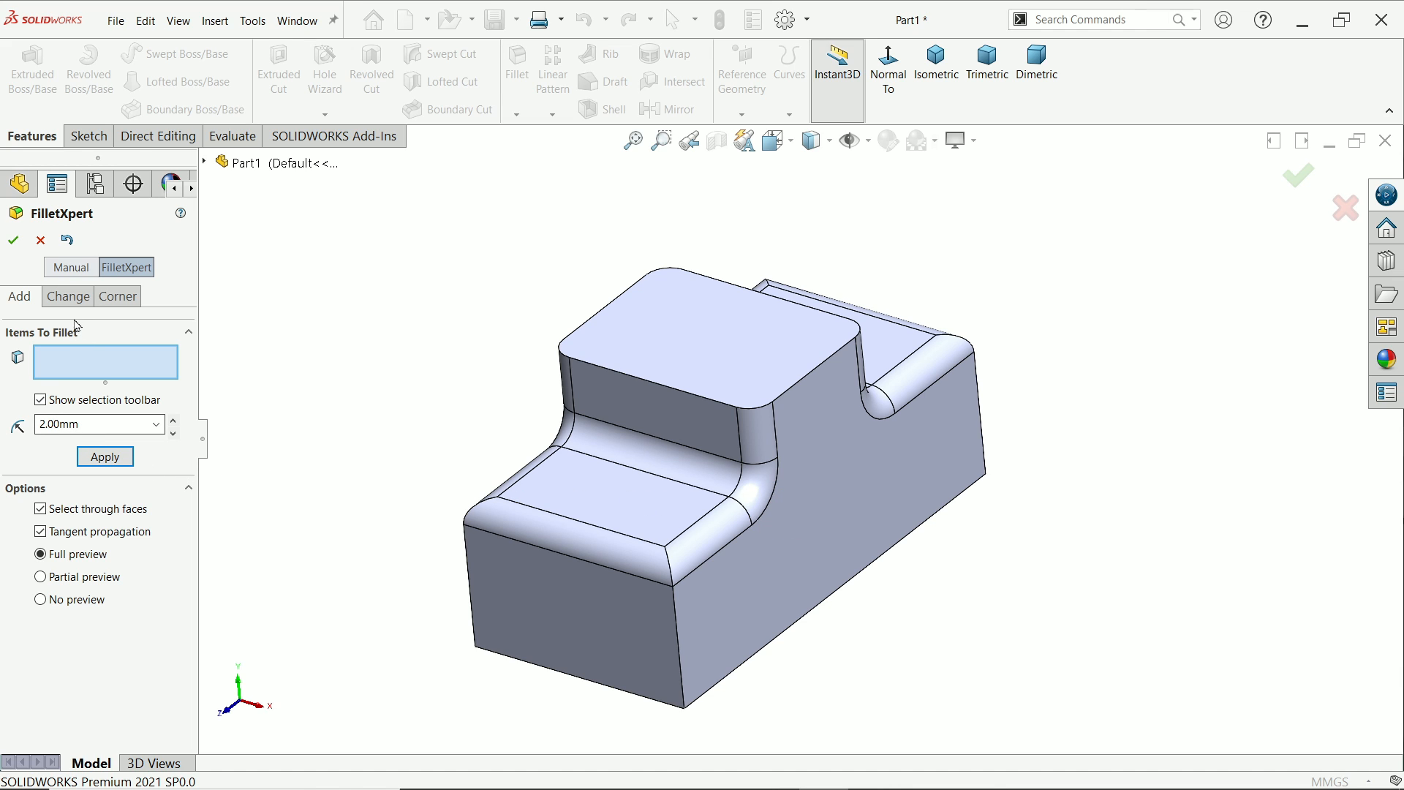
Pick the corner face where the lower step meets the tall block and show its alternatives.
left_click(116, 297)
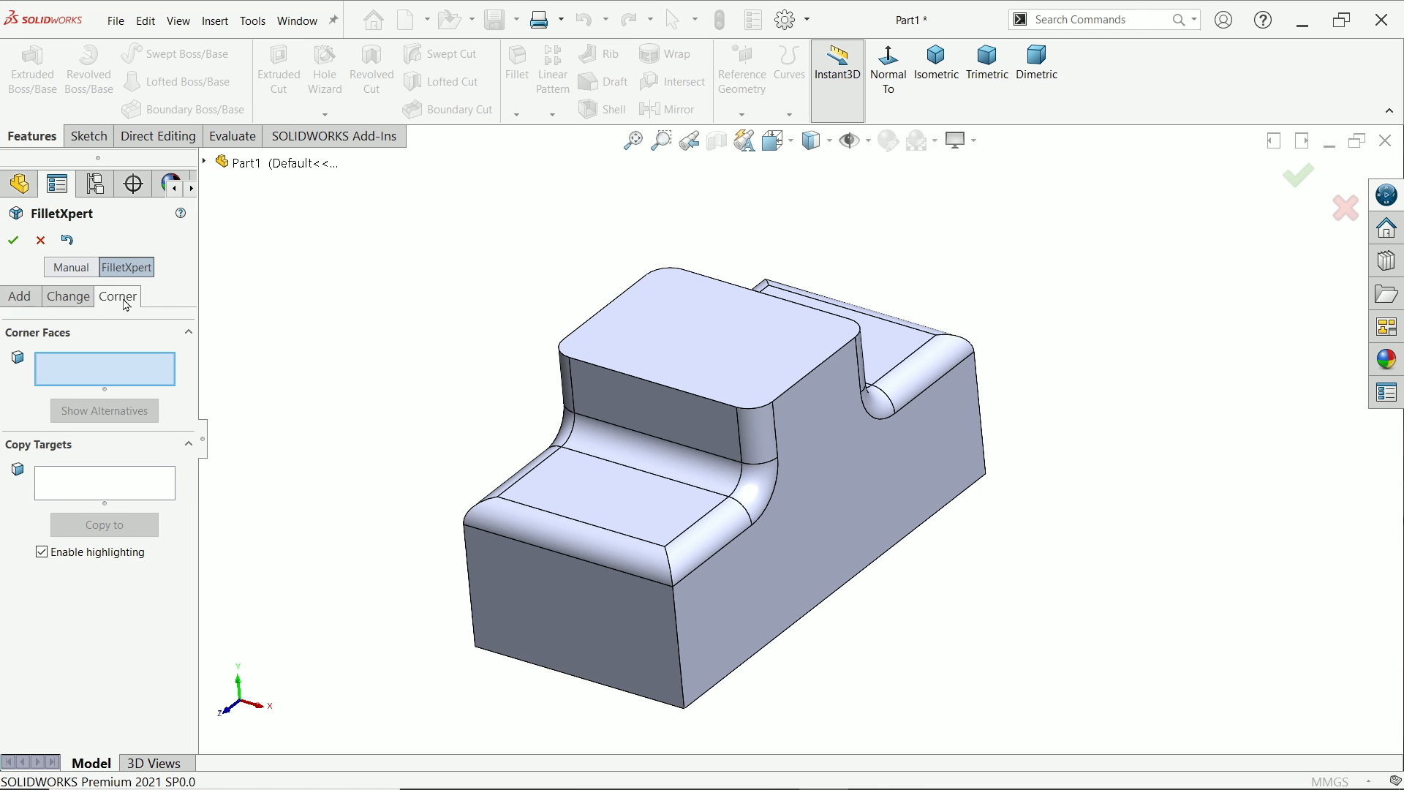
mouse_move(766, 491)
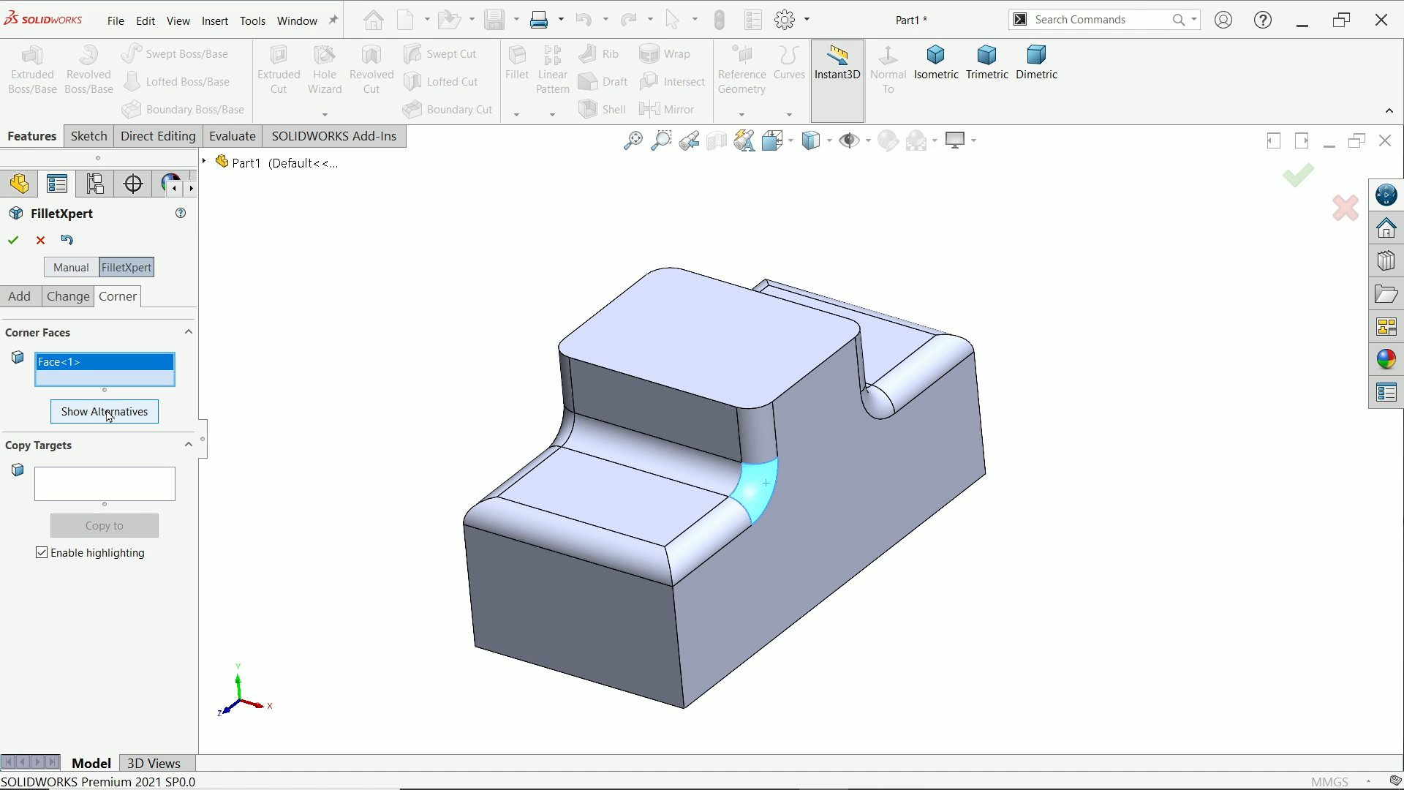
left_click(104, 411)
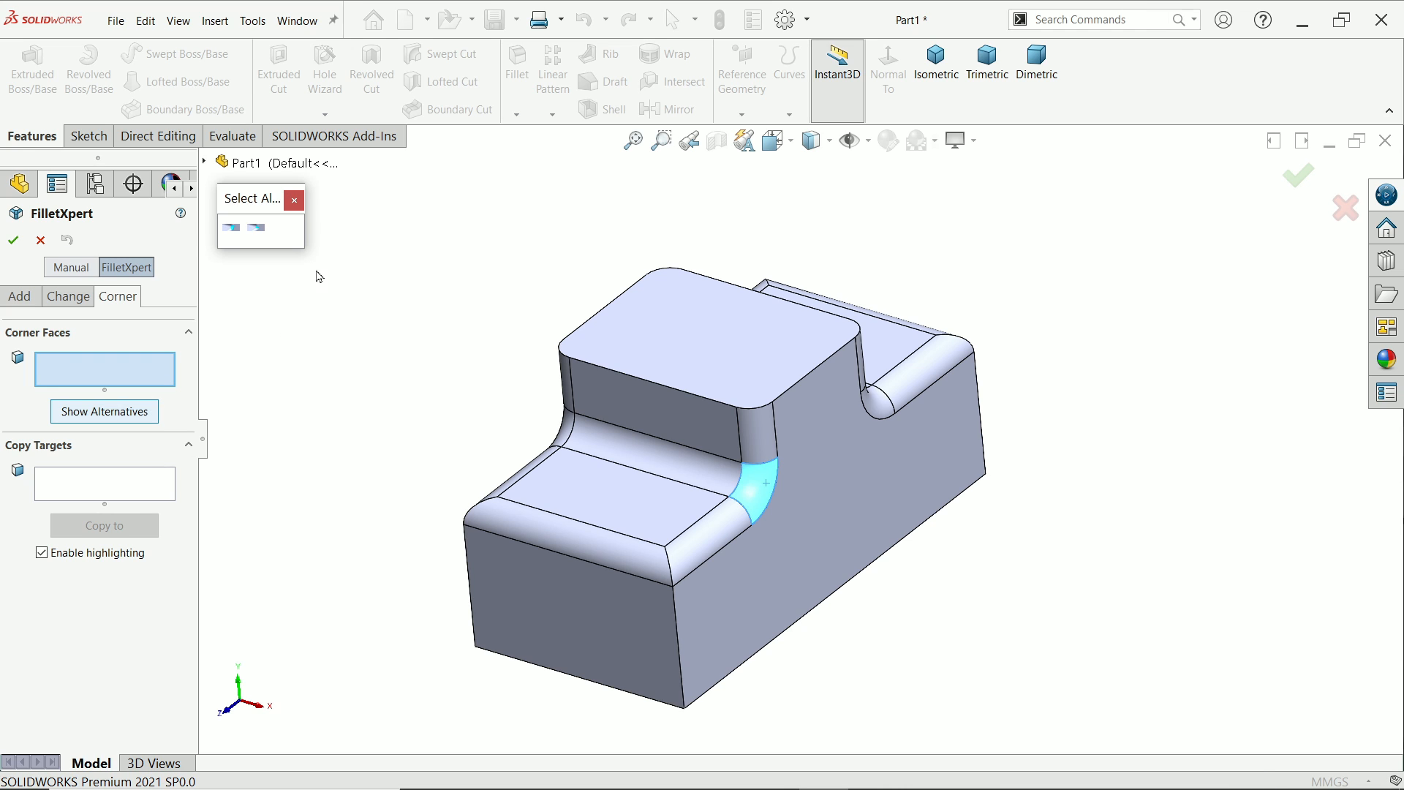
Enlarge the Select Alternatives popup and choose the second, pointed corner blend.
left_click(104, 411)
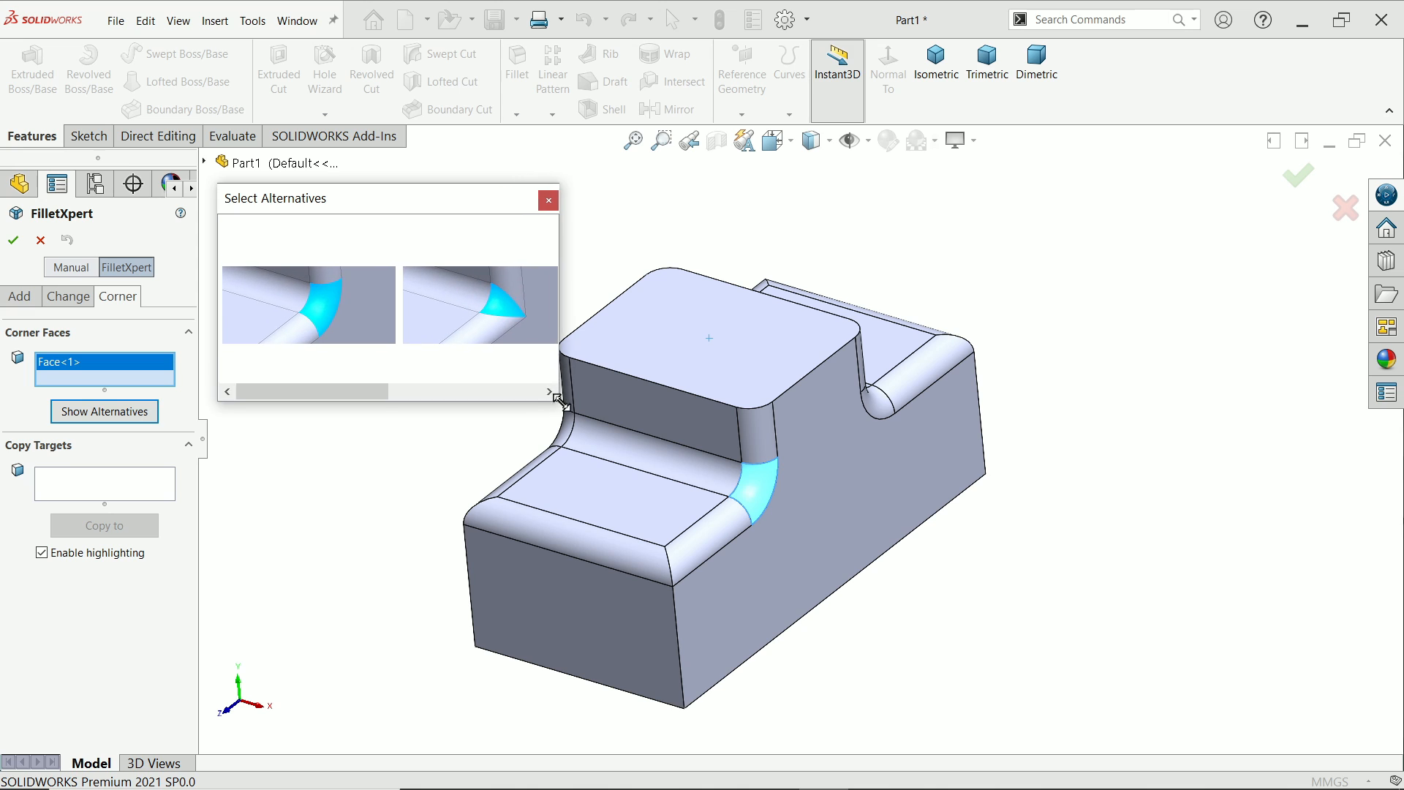
left_click(511, 314)
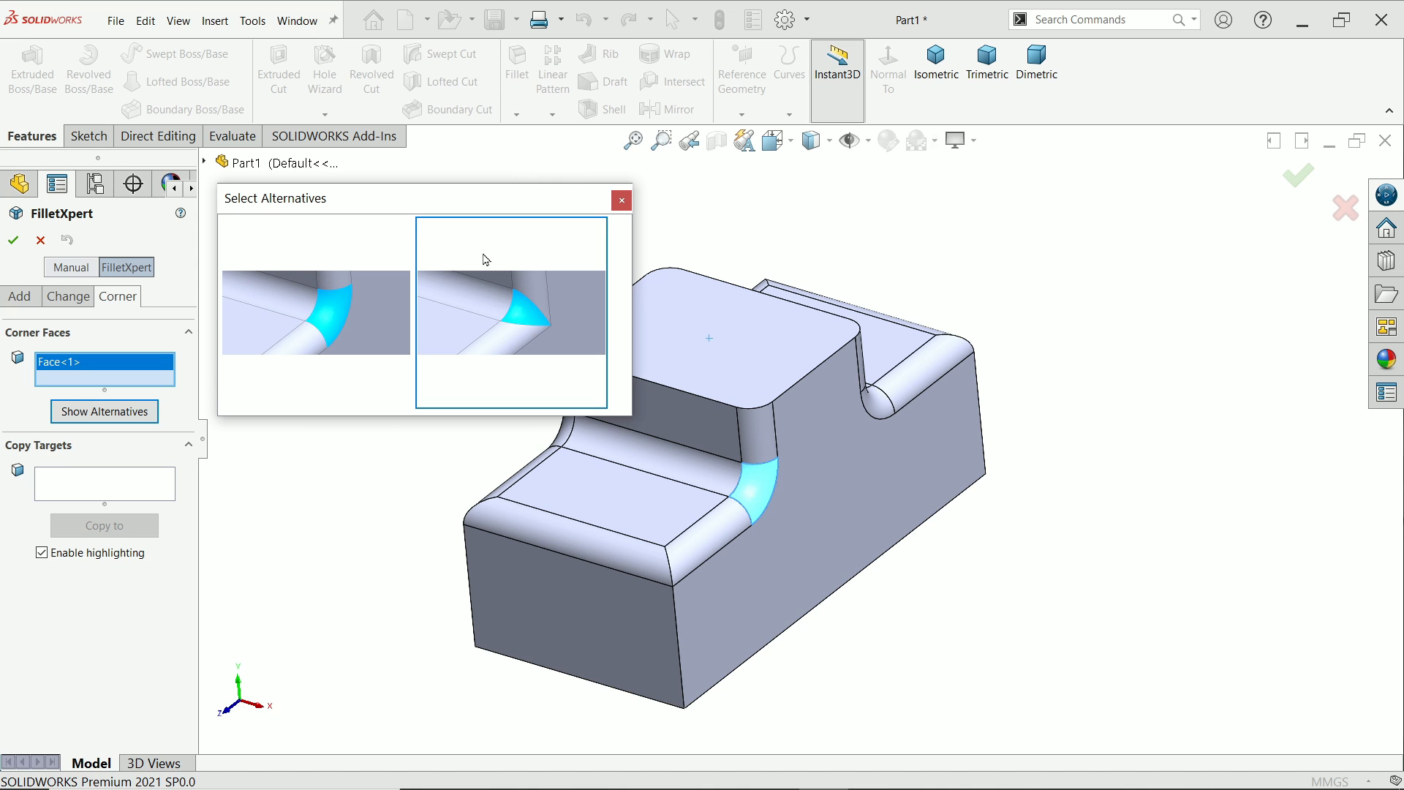
left_click_drag(422, 198, 383, 167)
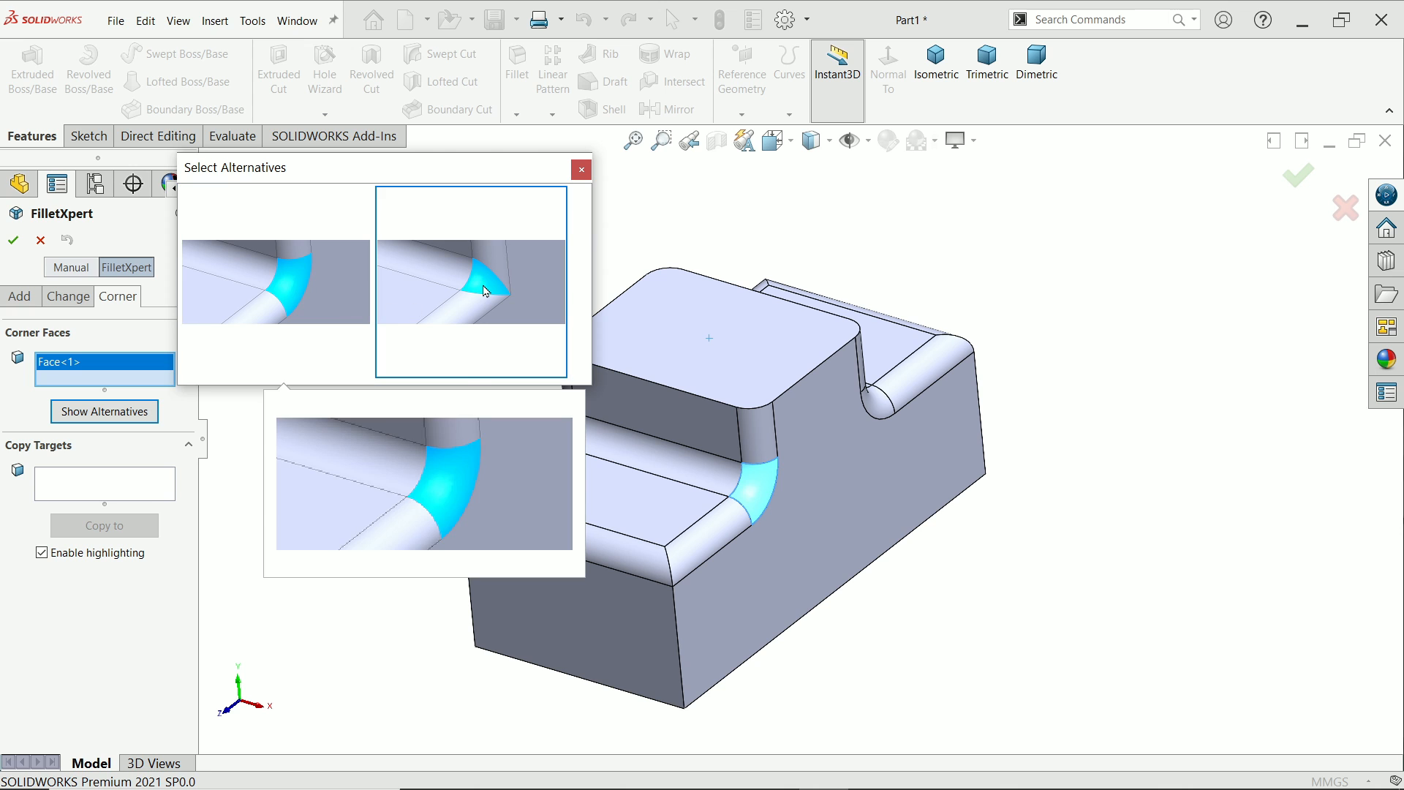
left_click(580, 169)
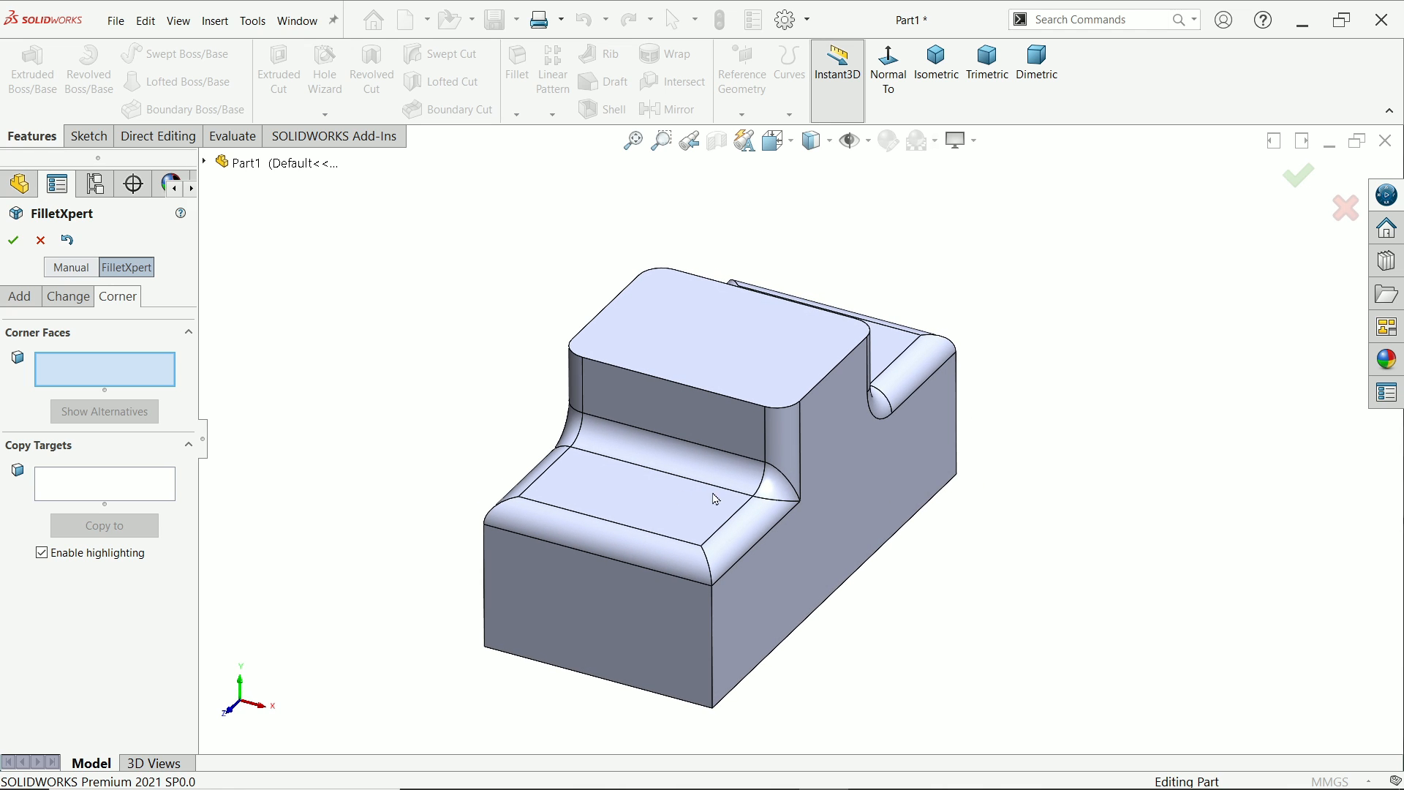
mouse_move(786, 475)
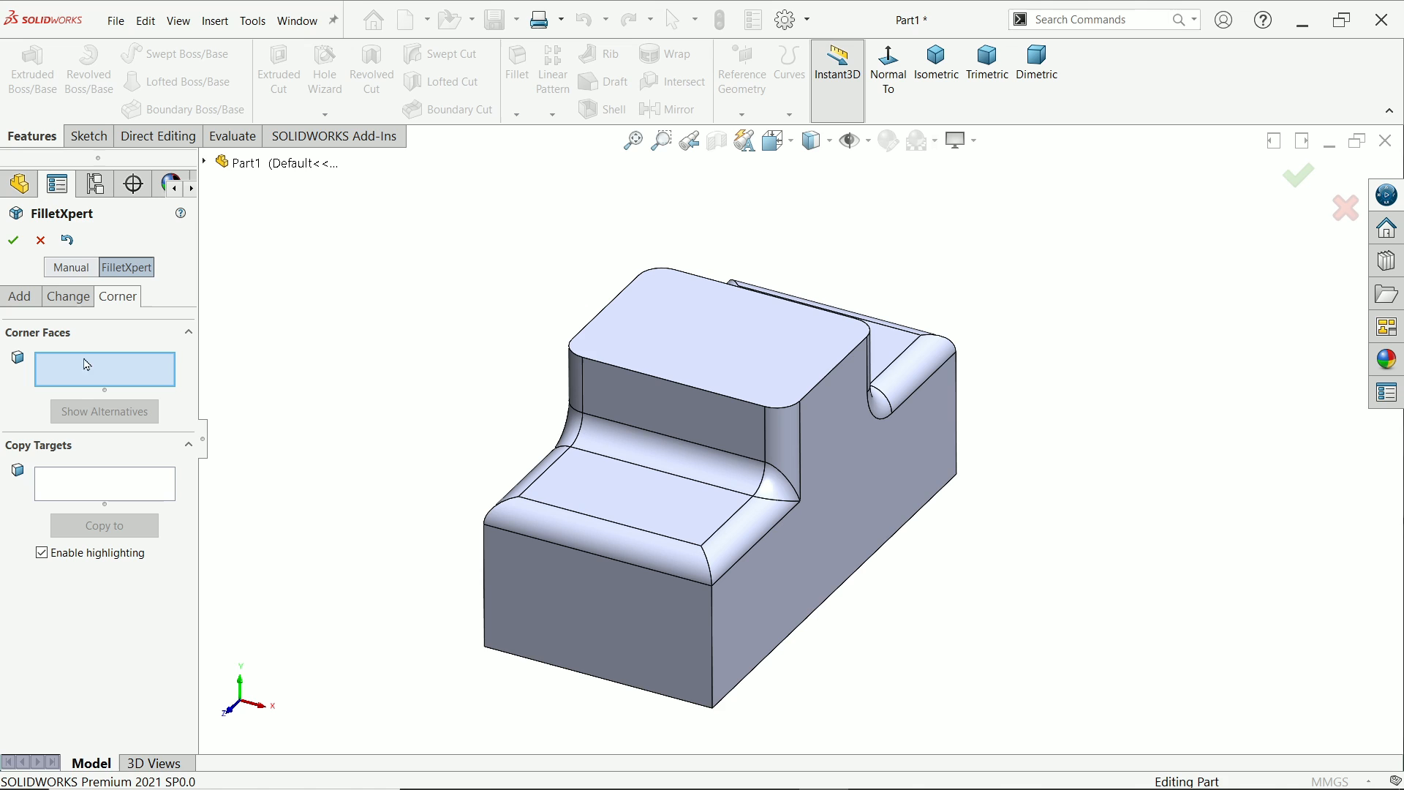
mouse_move(80, 392)
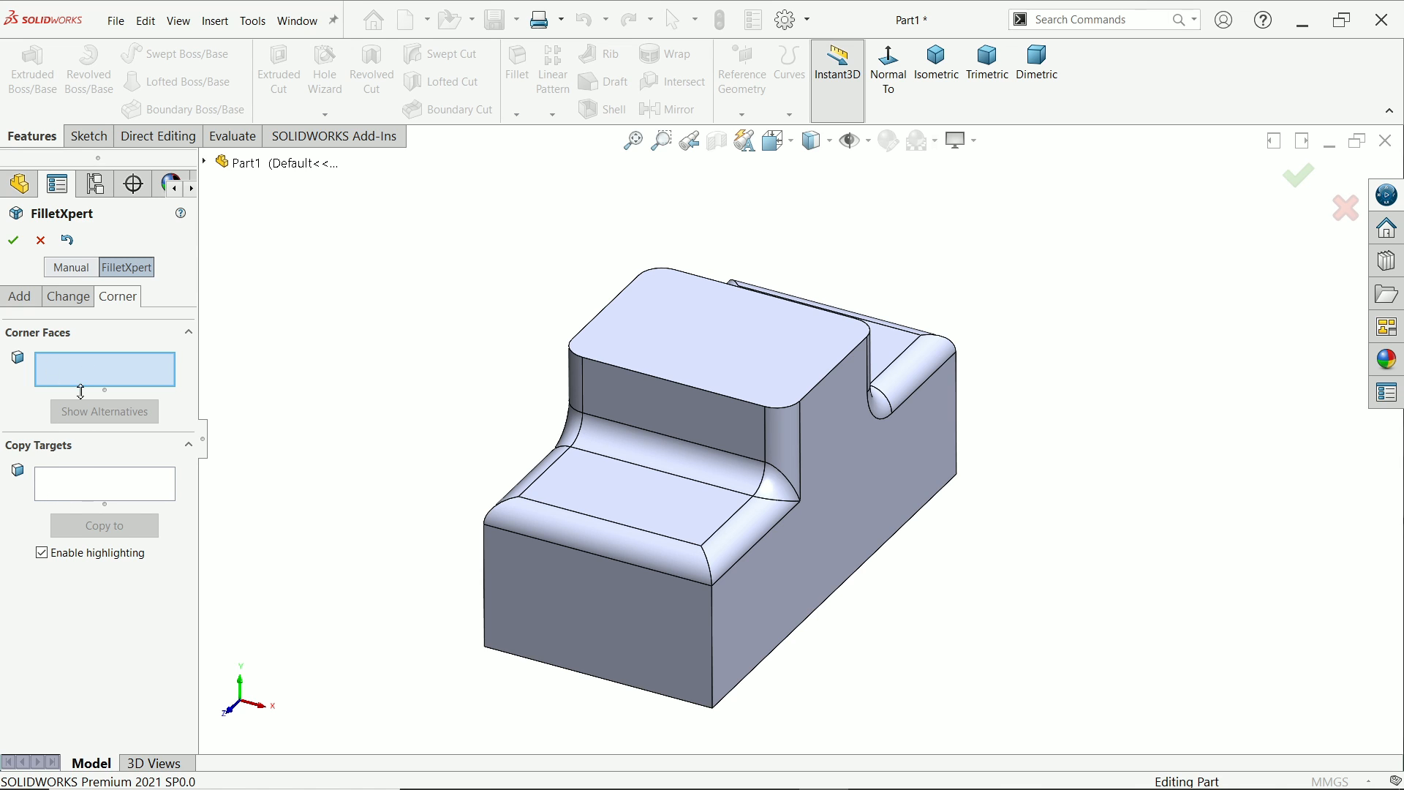
Set the pointed corner as the source and add three matching corners as copy targets.
left_click(773, 486)
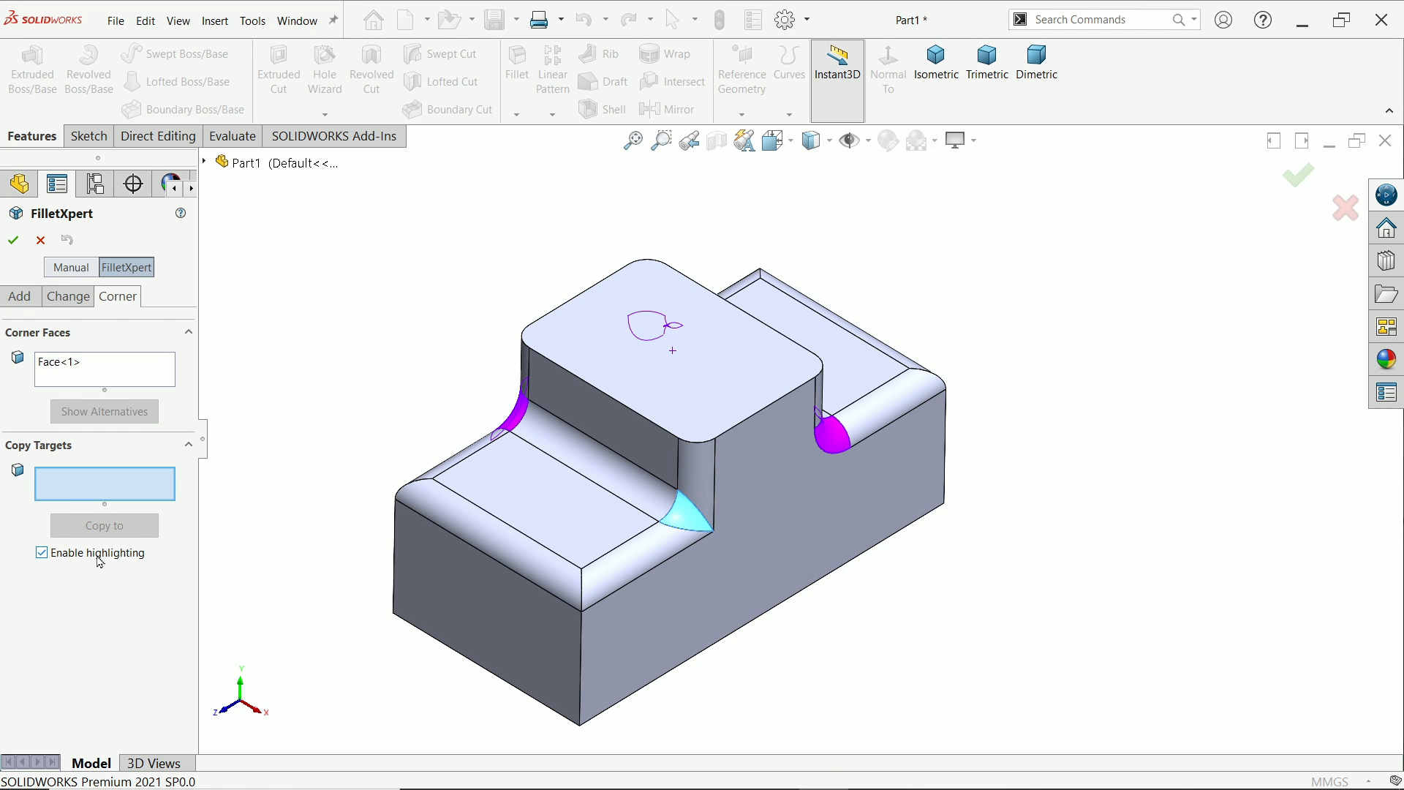
mouse_move(797, 503)
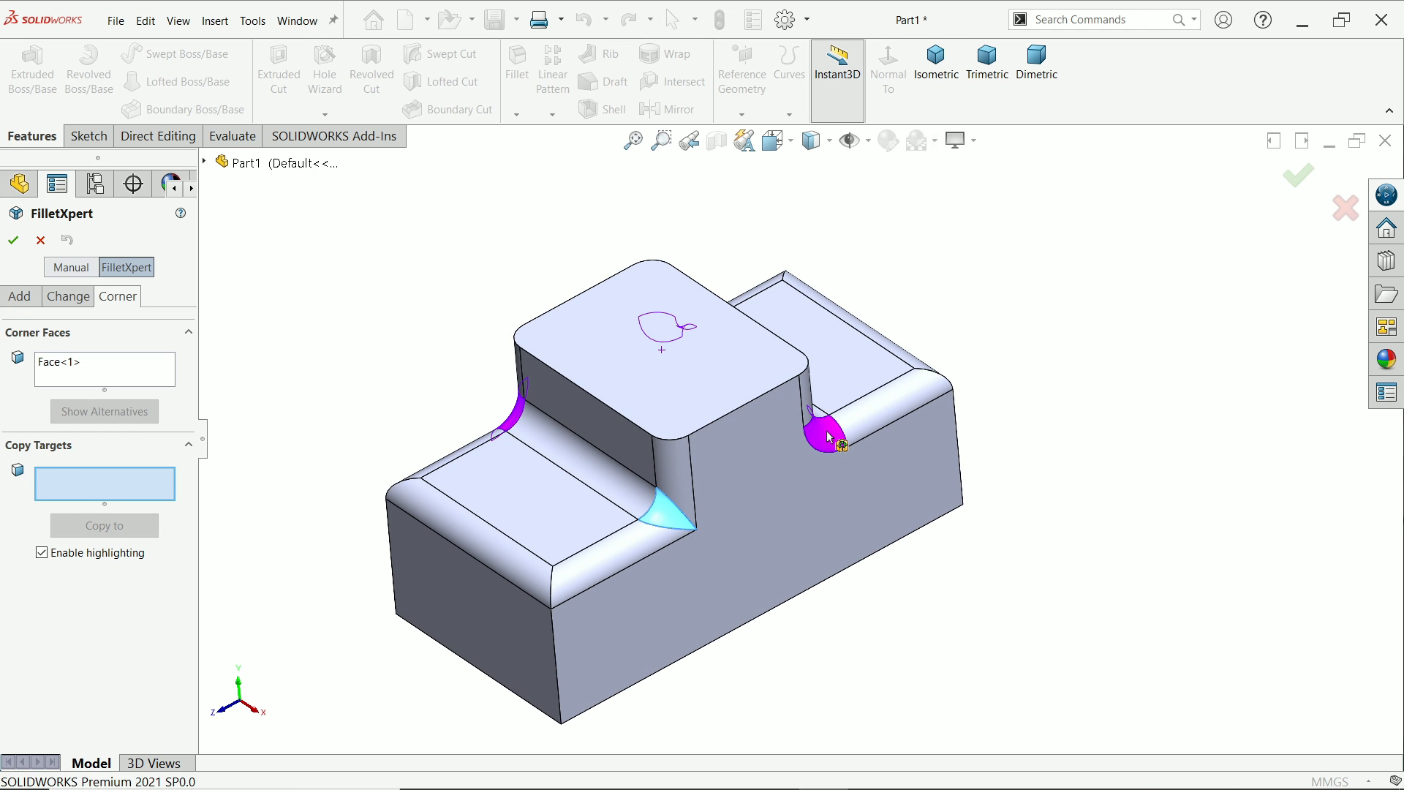
left_click(827, 436)
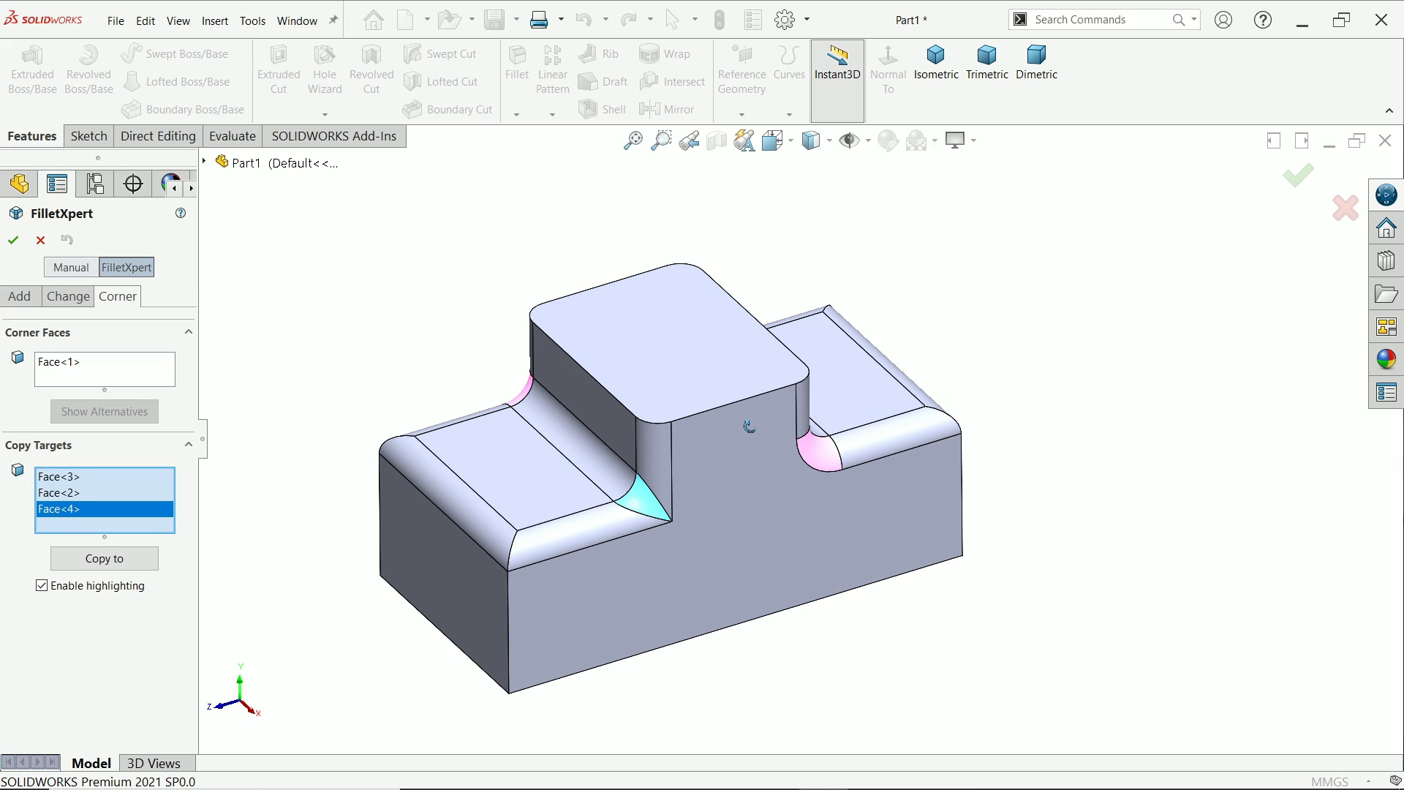
left_click(104, 558)
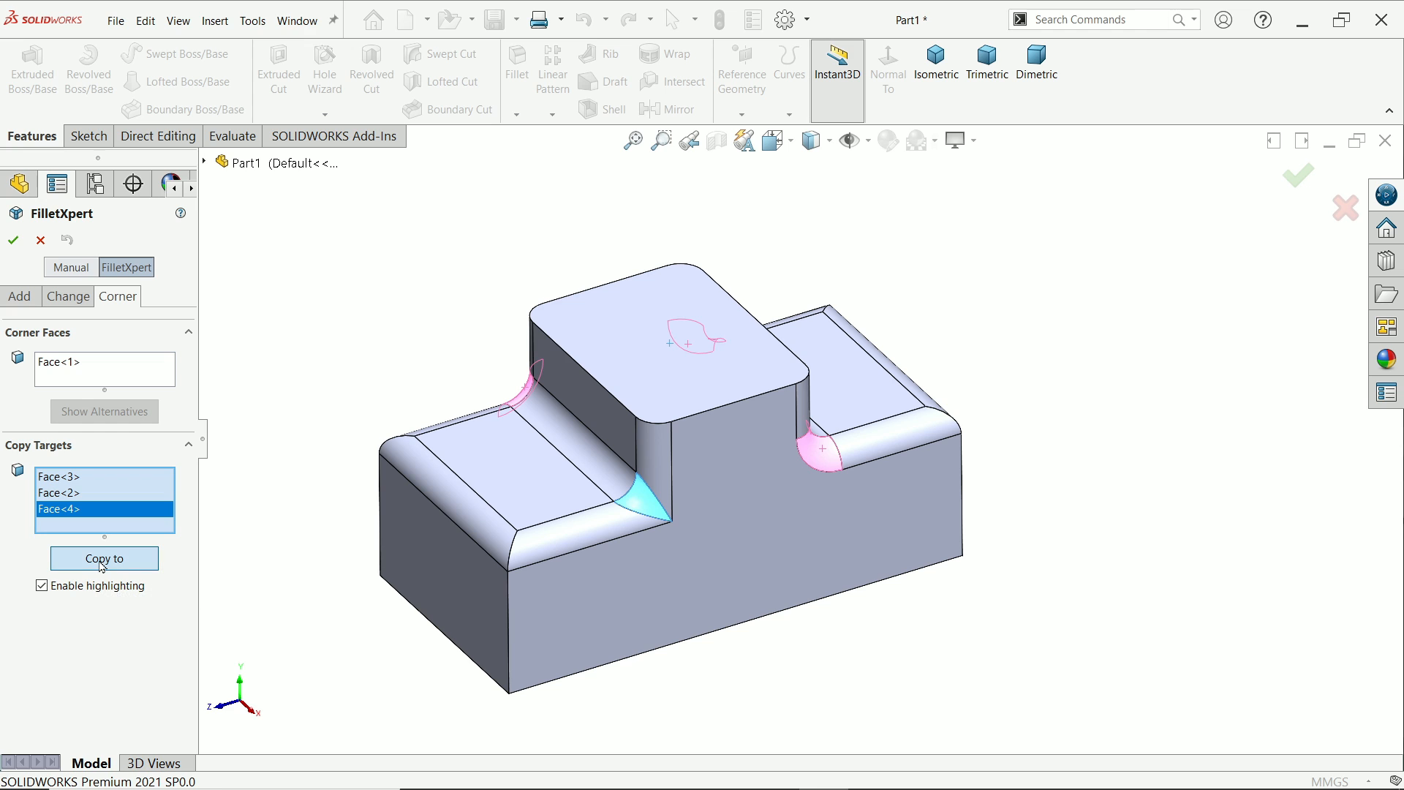
Copy the pointed blend to the target corners and accept, creating four corner fillet features.
left_click(104, 558)
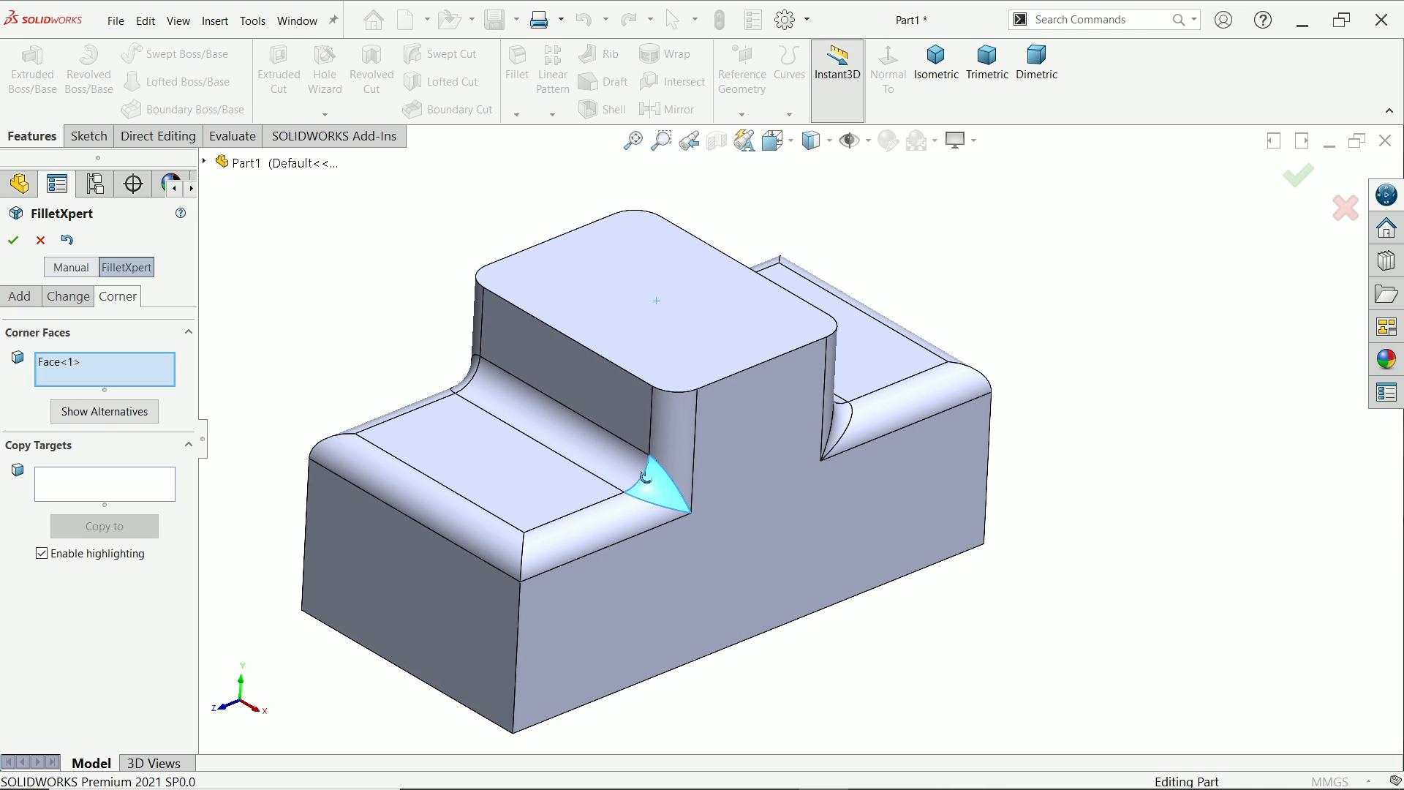
left_click(13, 239)
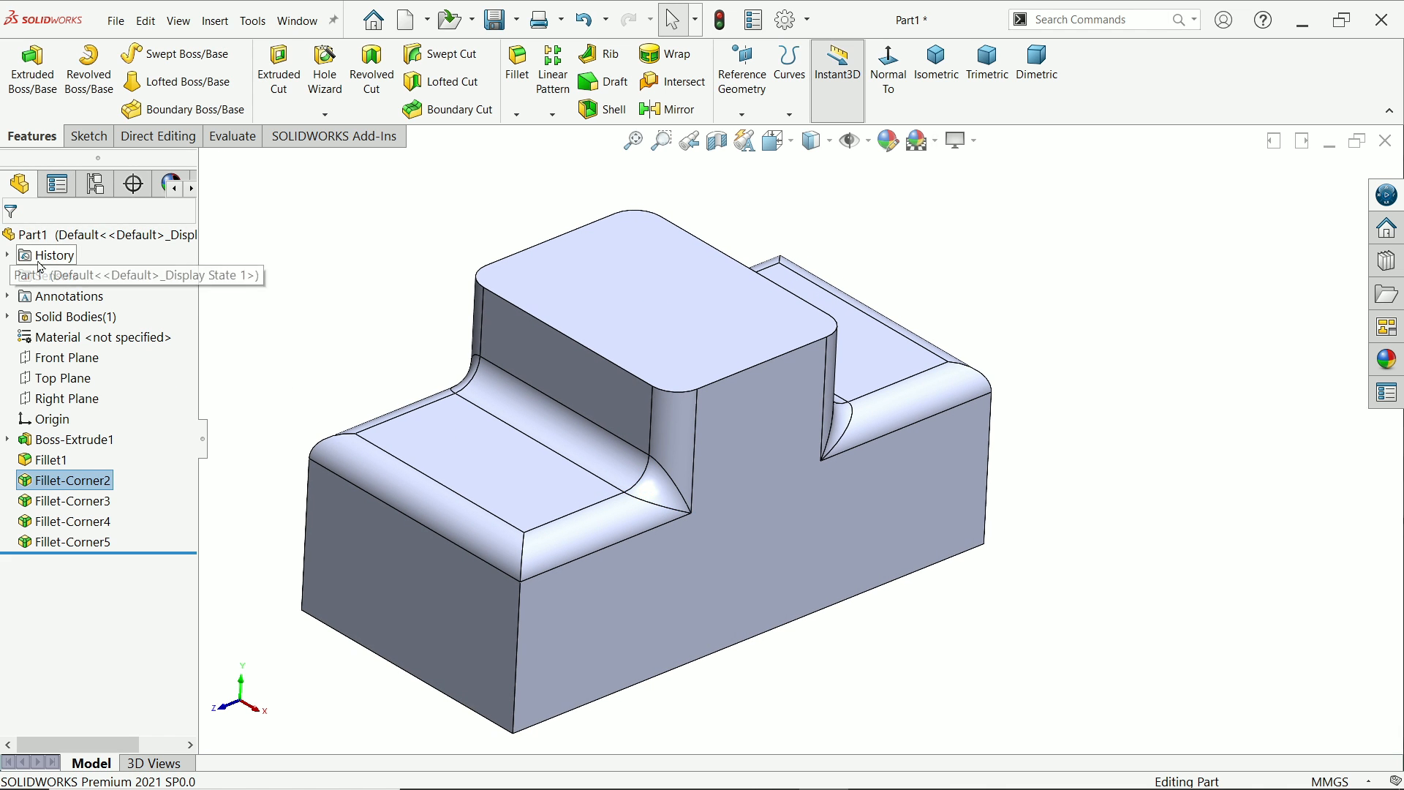